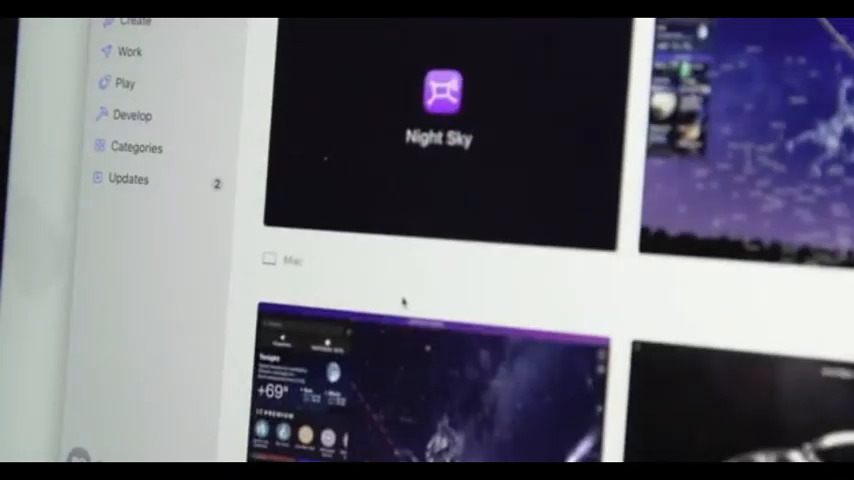
{"action": "scroll", "scroll_direction": "down", "scroll_amount": 3}
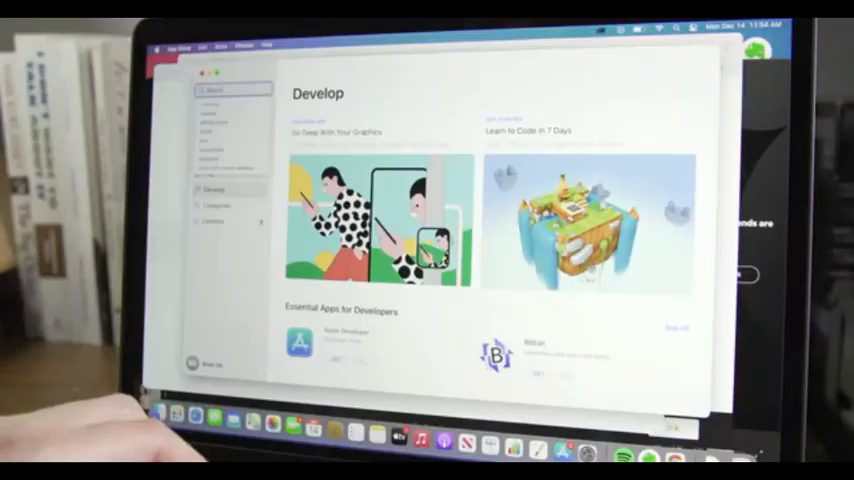
{"action": "type", "text": "facebook"}
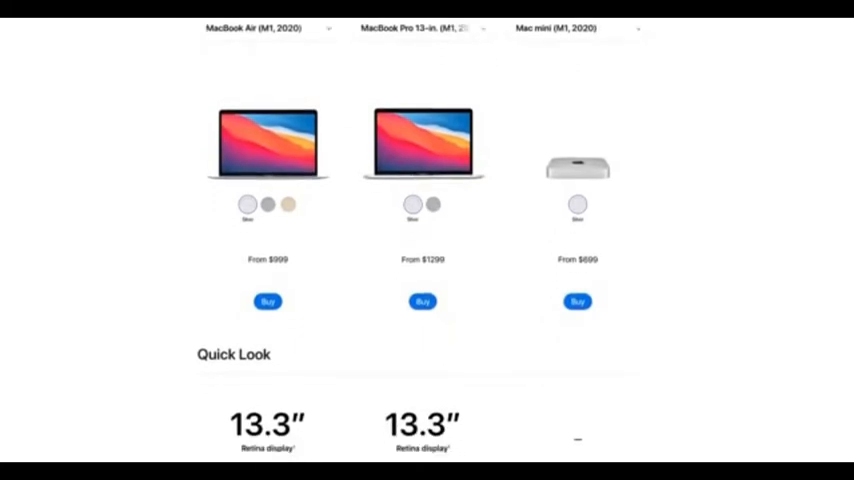
{"action": "scroll", "scroll_direction": "down", "scroll_amount": 3}
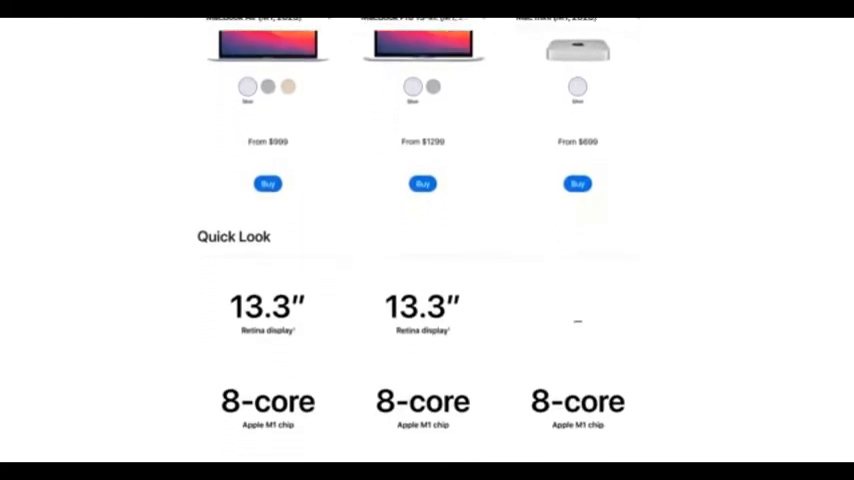
{"action": "scroll", "scroll_direction": "down", "scroll_amount": 3}
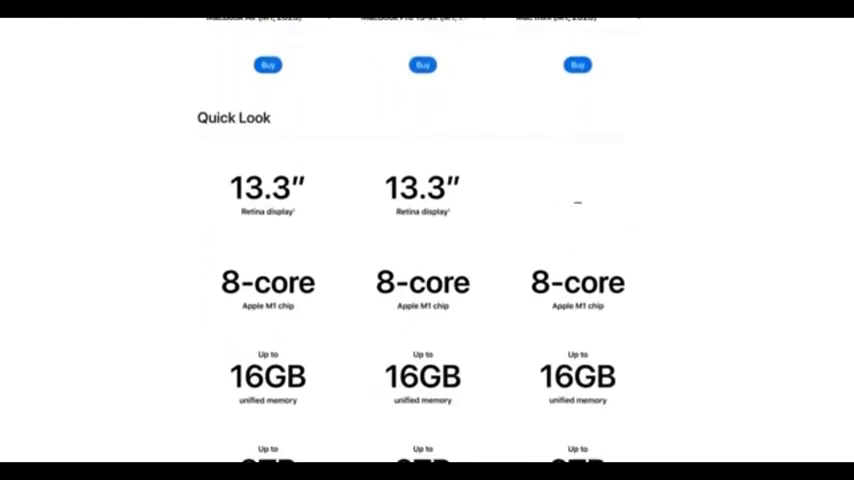
{"action": "scroll", "scroll_direction": "down", "scroll_amount": 3}
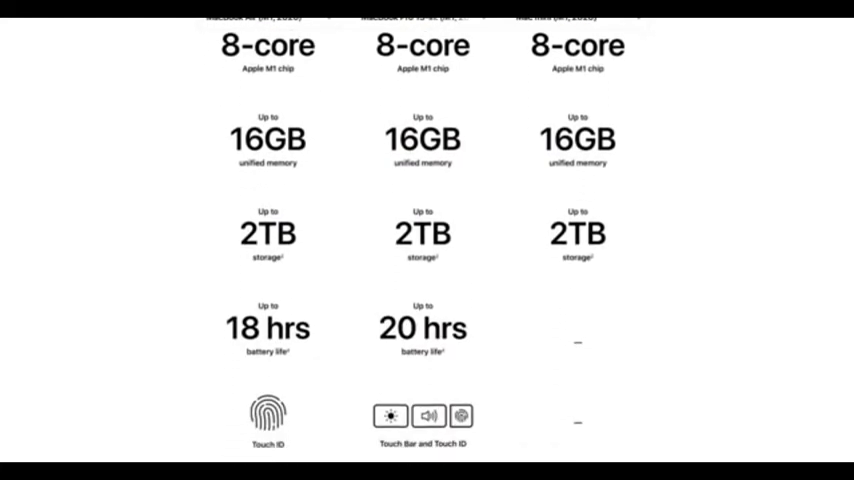
{"action": "scroll", "scroll_direction": "down", "scroll_amount": 3}
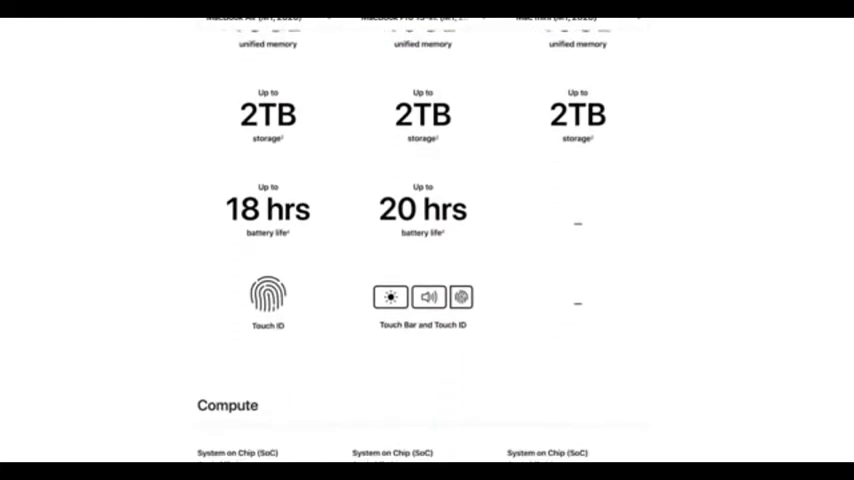
{"action": "scroll", "scroll_direction": "up", "scroll_amount": 3}
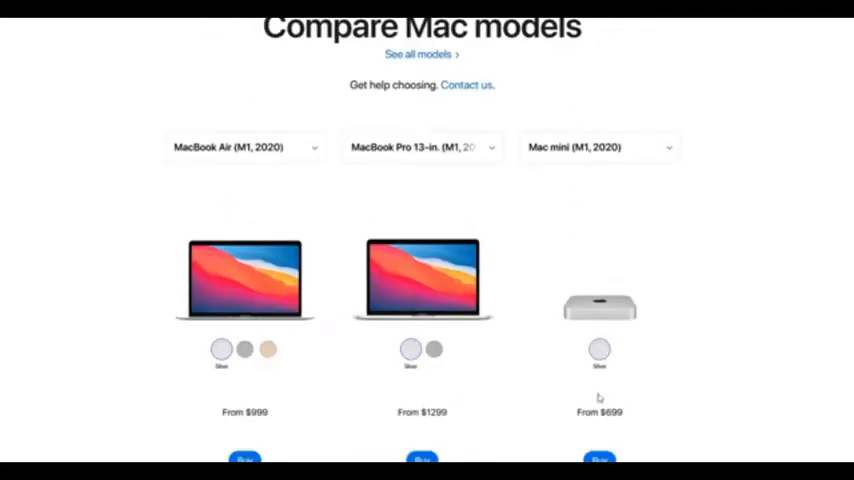